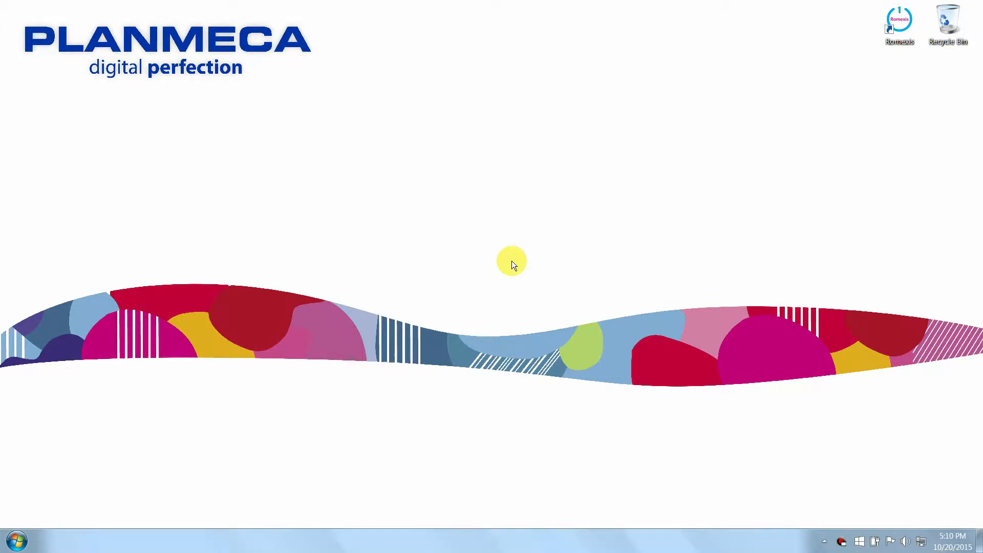
{"action": "mouse_move", "coordinate": [733, 139]}
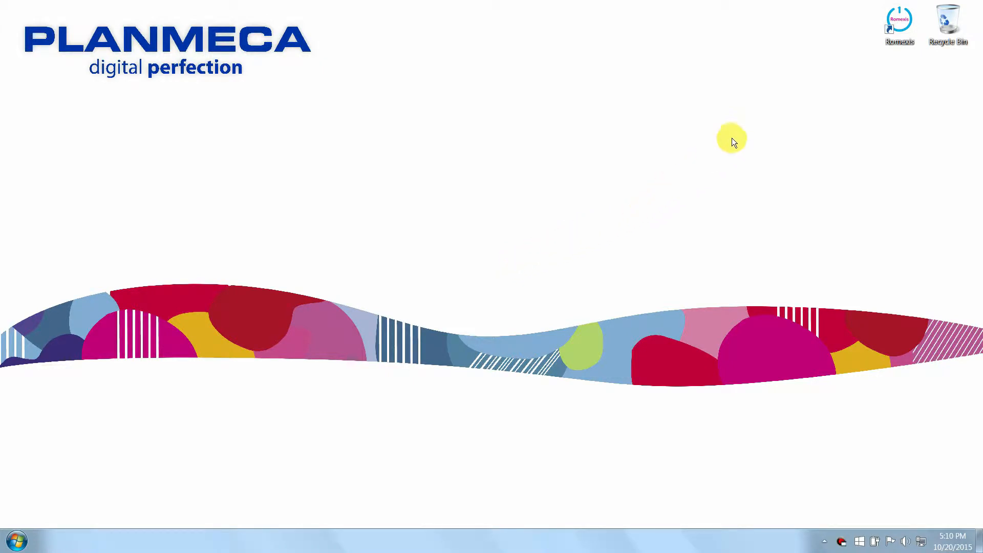
Step: Launch Planmeca Romexis from its desktop shortcut
{"action": "double_click", "coordinate": [899, 25]}
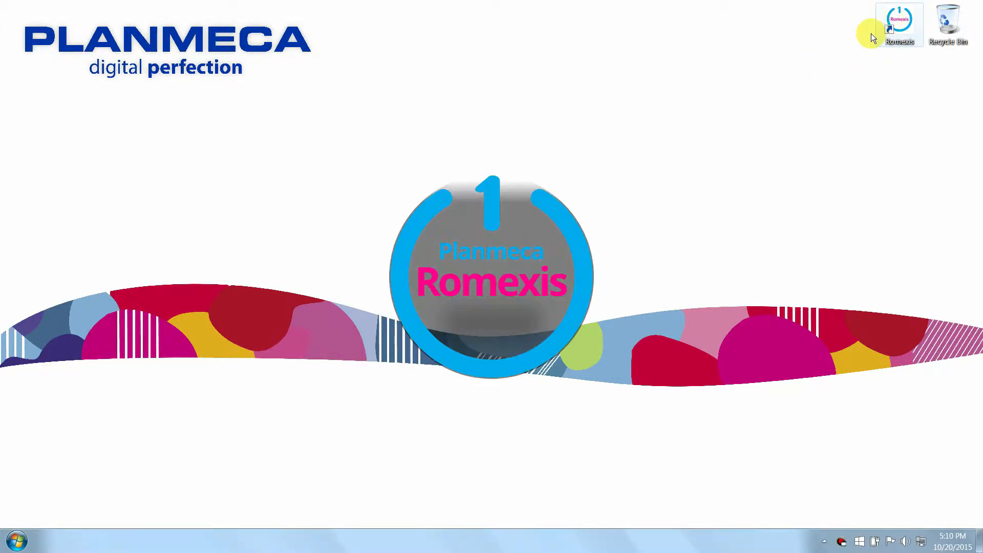
{"action": "mouse_move", "coordinate": [660, 265]}
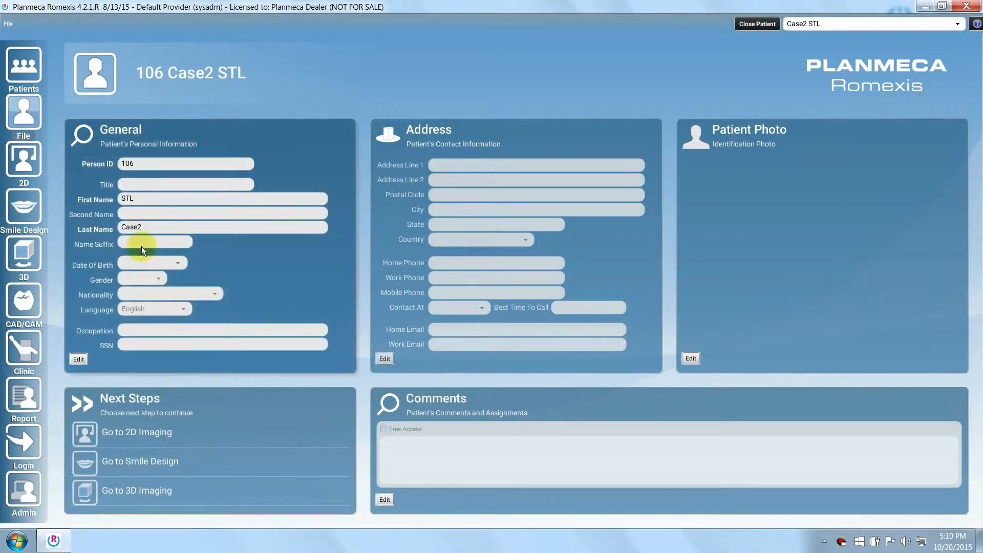
Step: Open Case2 STL's February 2014 3D implant scan from the 3D module
{"action": "left_click", "coordinate": [757, 24]}
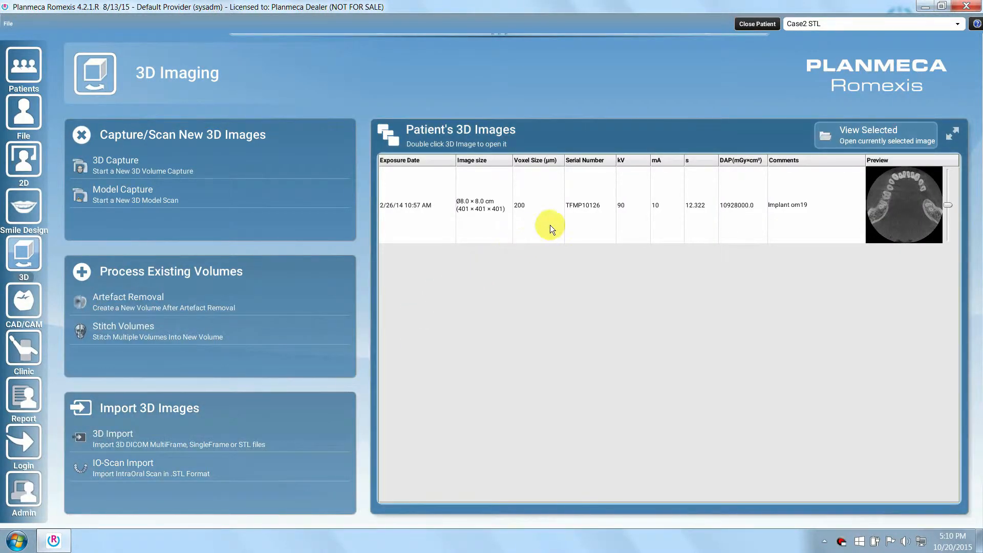
{"action": "left_click", "coordinate": [563, 205]}
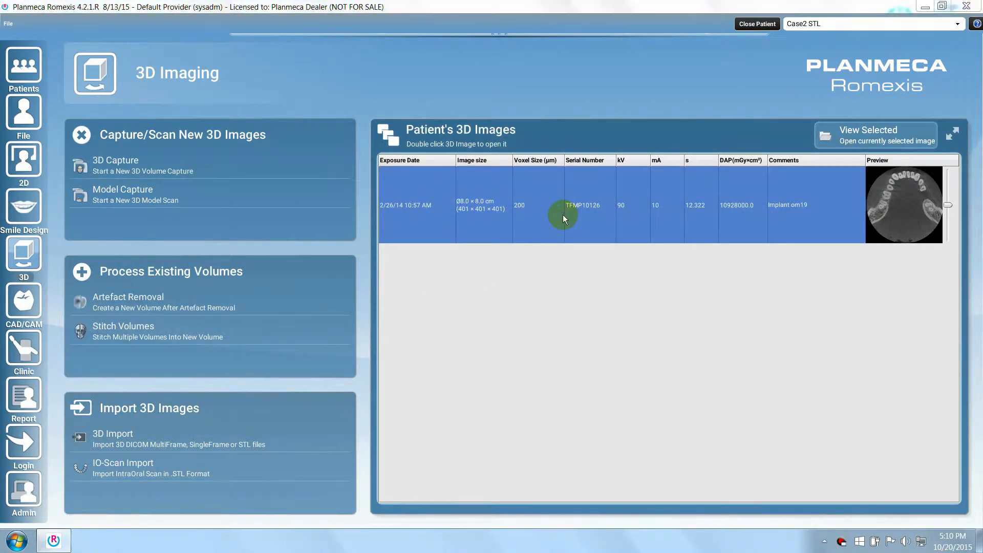
{"action": "double_click", "coordinate": [562, 205]}
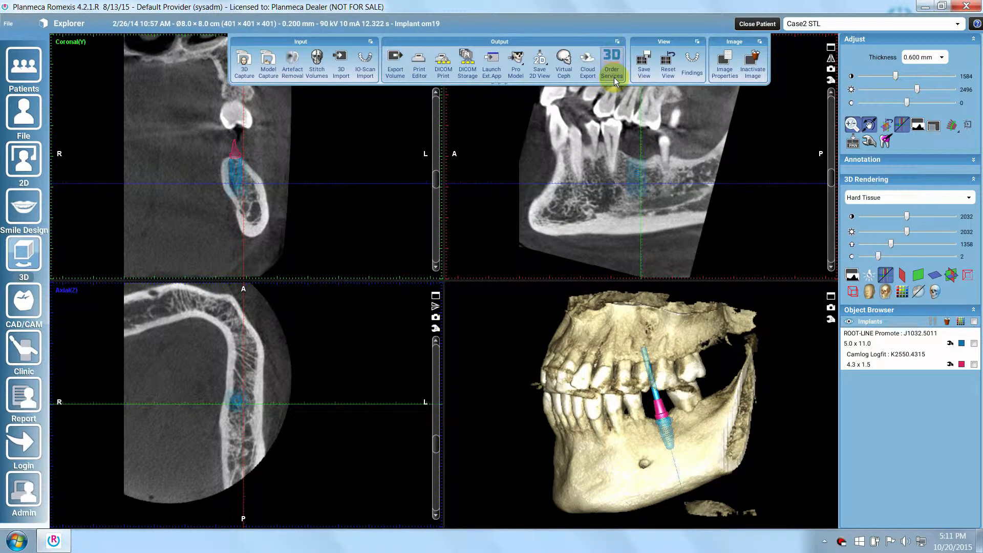
Step: Open the Order Services From 3DDX dialog via 3D Order Services
{"action": "left_click", "coordinate": [612, 63]}
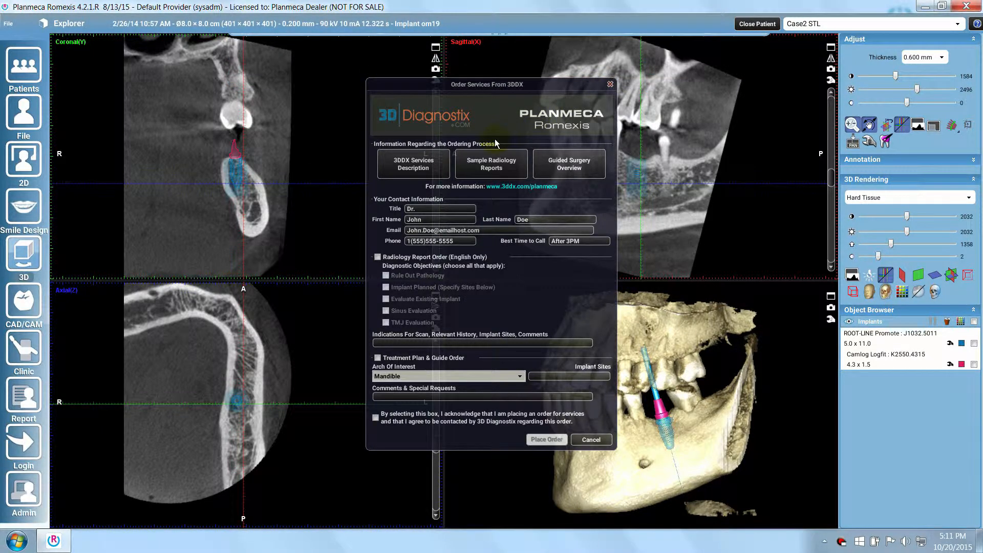
{"action": "mouse_move", "coordinate": [386, 176]}
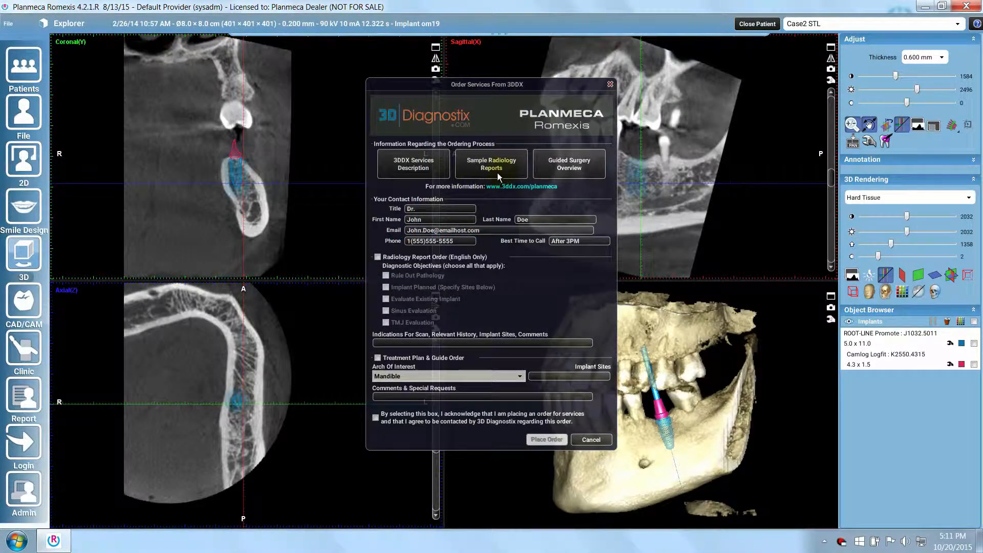
{"action": "left_click", "coordinate": [491, 164]}
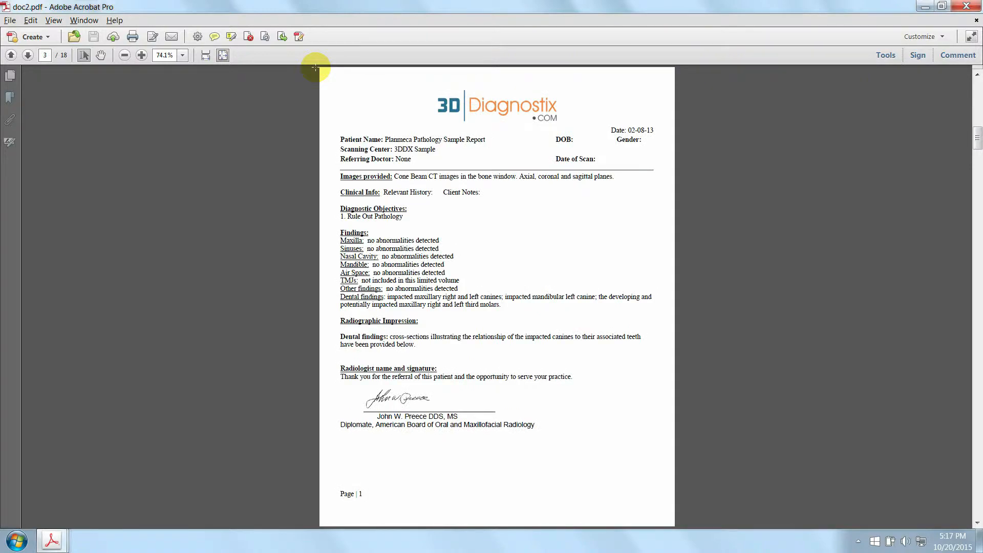
{"action": "left_click", "coordinate": [27, 55]}
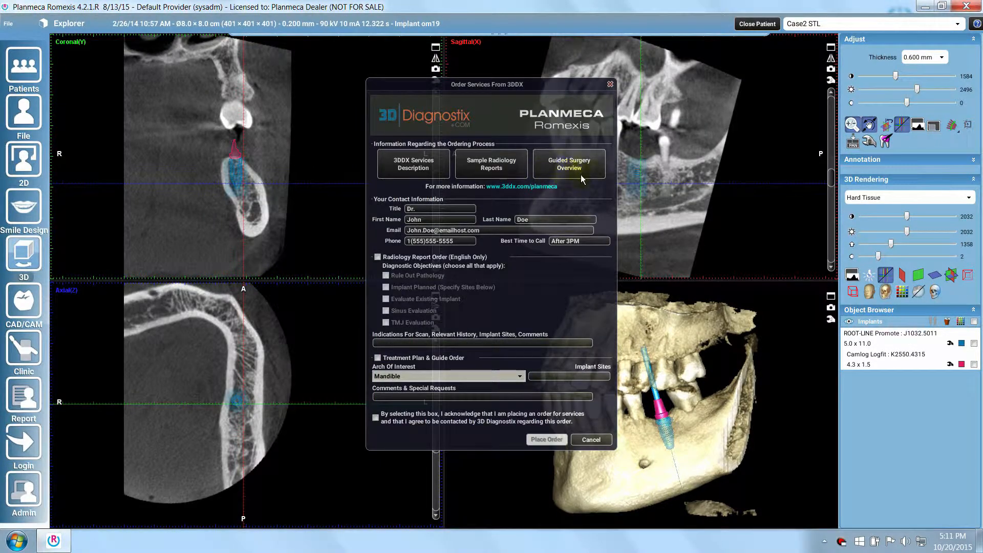
{"action": "left_click", "coordinate": [568, 164]}
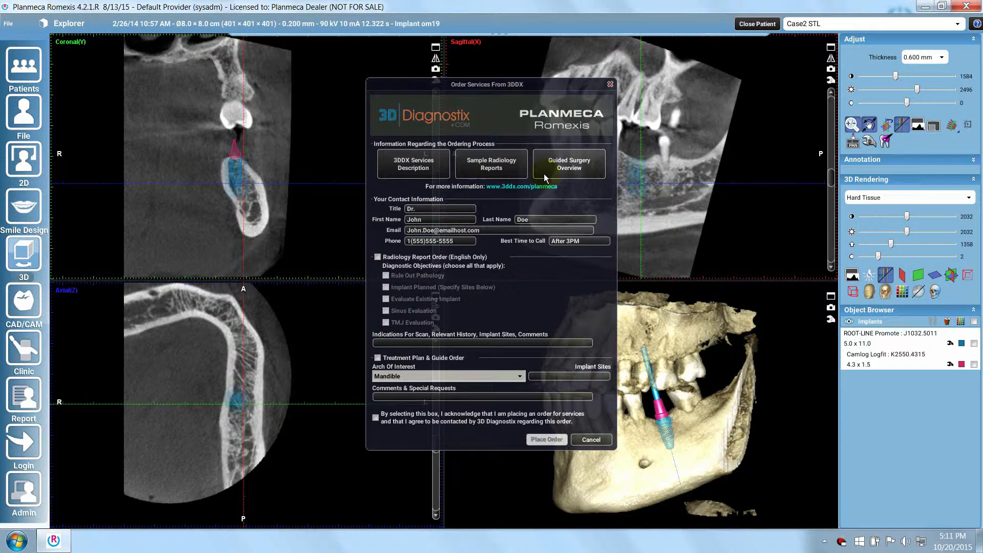
{"action": "mouse_move", "coordinate": [377, 224]}
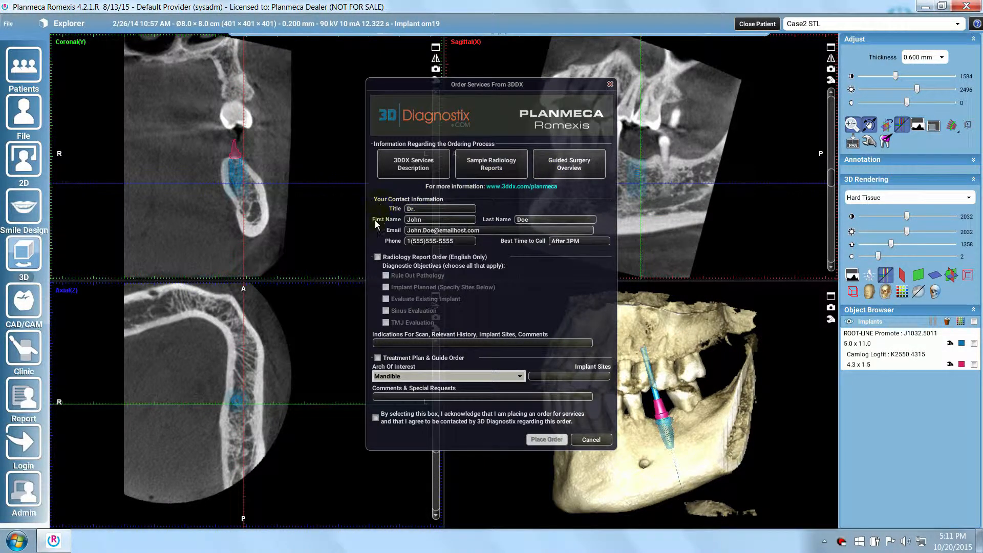
{"action": "mouse_move", "coordinate": [382, 235]}
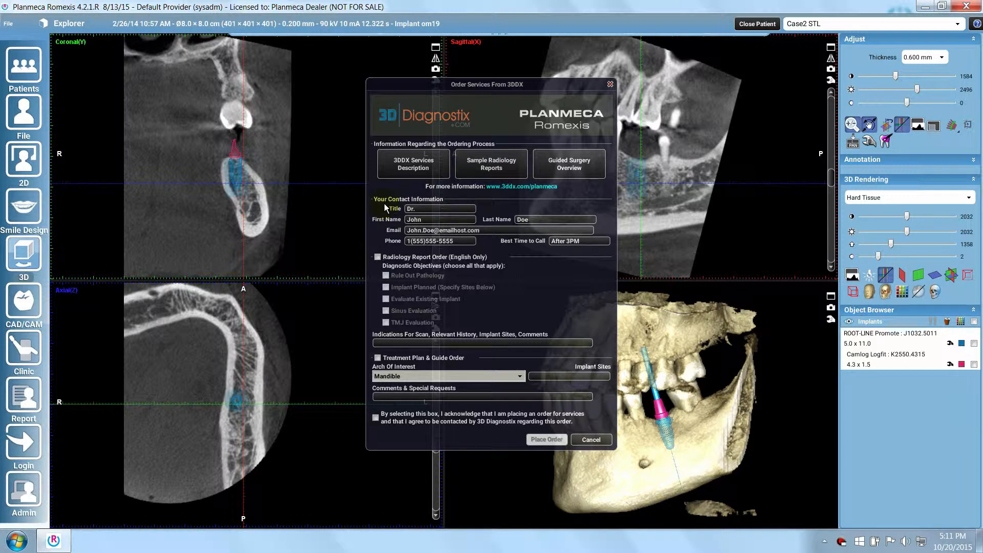
{"action": "mouse_move", "coordinate": [372, 234]}
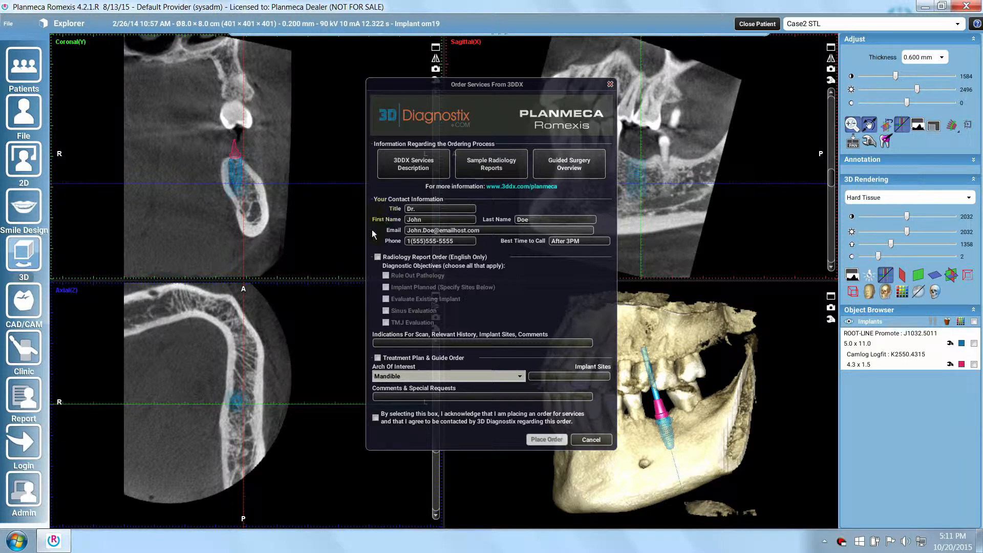
Step: Order a radiology report for pathology, implant planning, sinus and TMJ evaluation, and acknowledge the terms
{"action": "left_click", "coordinate": [377, 257]}
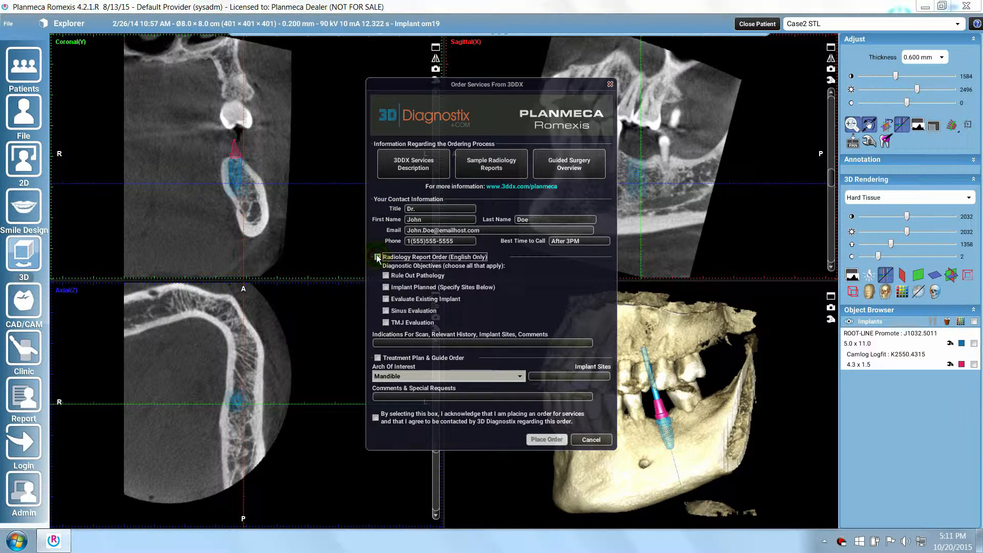
{"action": "left_click", "coordinate": [377, 257]}
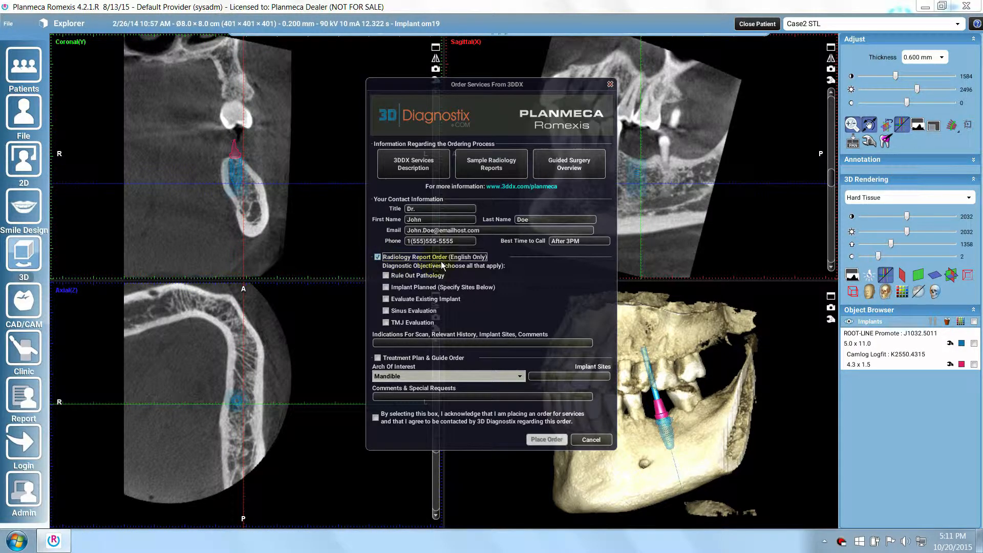
{"action": "left_click", "coordinate": [386, 276]}
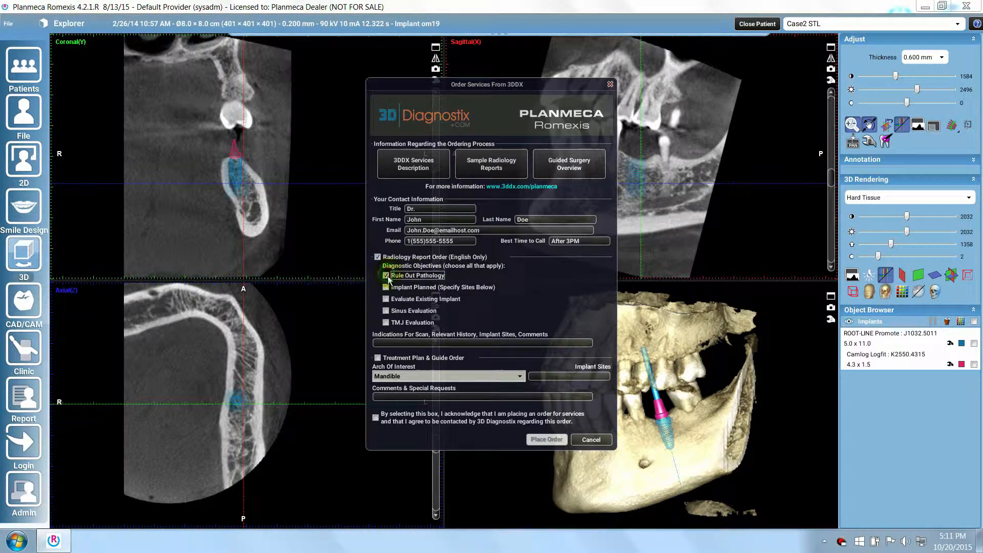
{"action": "left_click", "coordinate": [386, 288]}
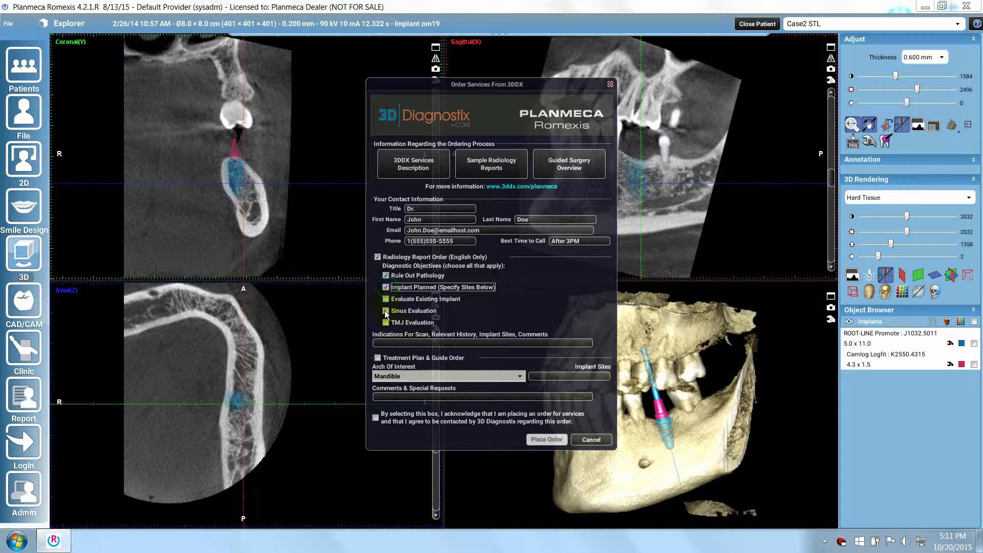
{"action": "left_click", "coordinate": [385, 322]}
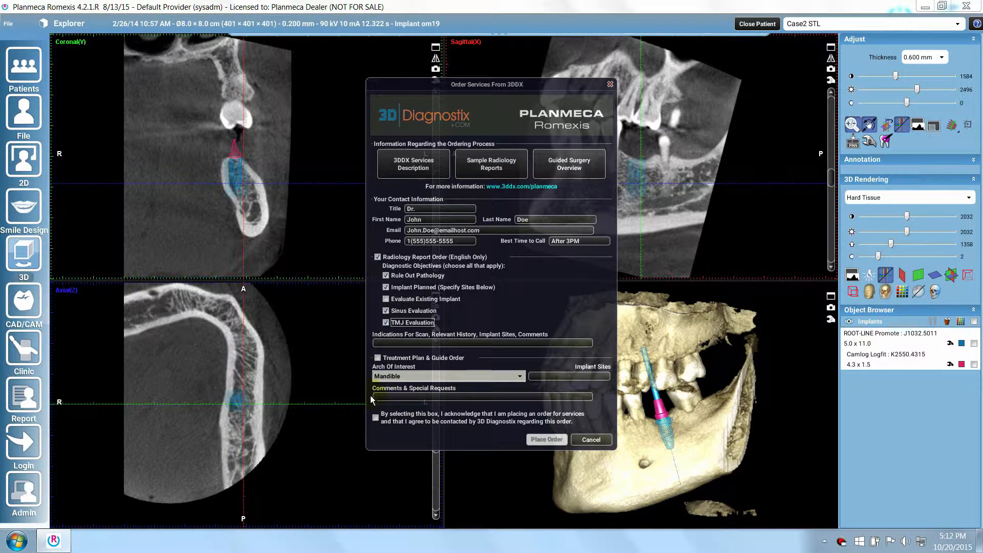
{"action": "left_click", "coordinate": [375, 417]}
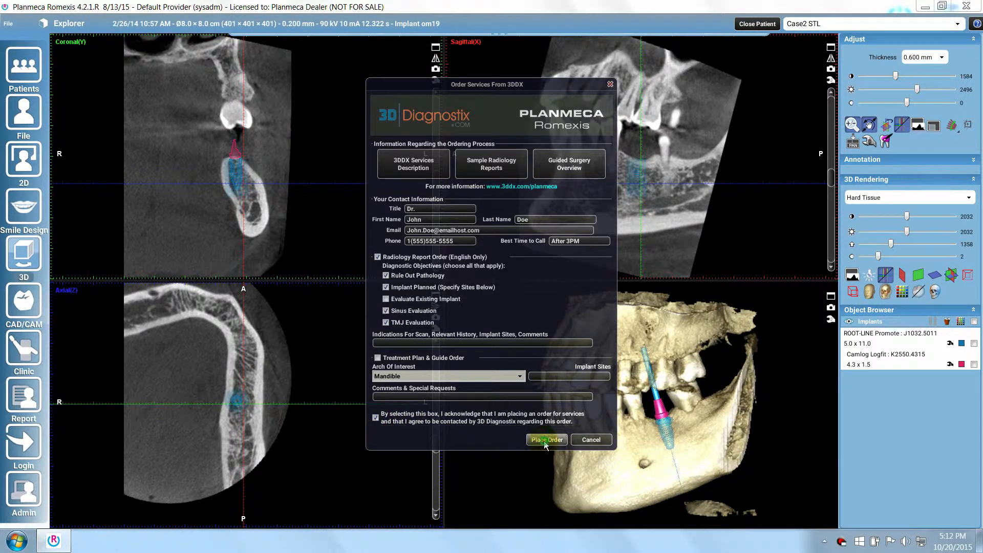
Step: Place the 3DDX order and accept the Send Online send option
{"action": "left_click", "coordinate": [546, 439]}
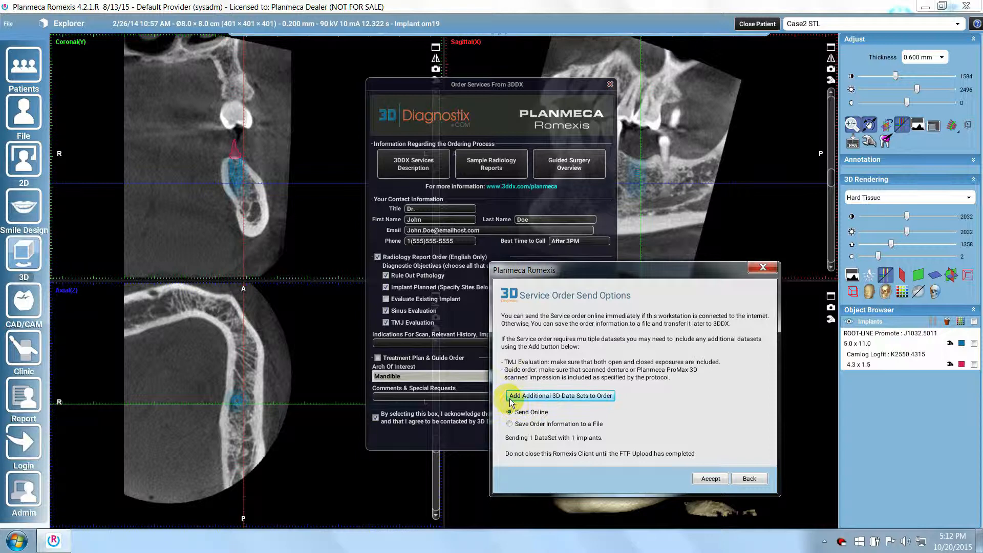
{"action": "mouse_move", "coordinate": [612, 404]}
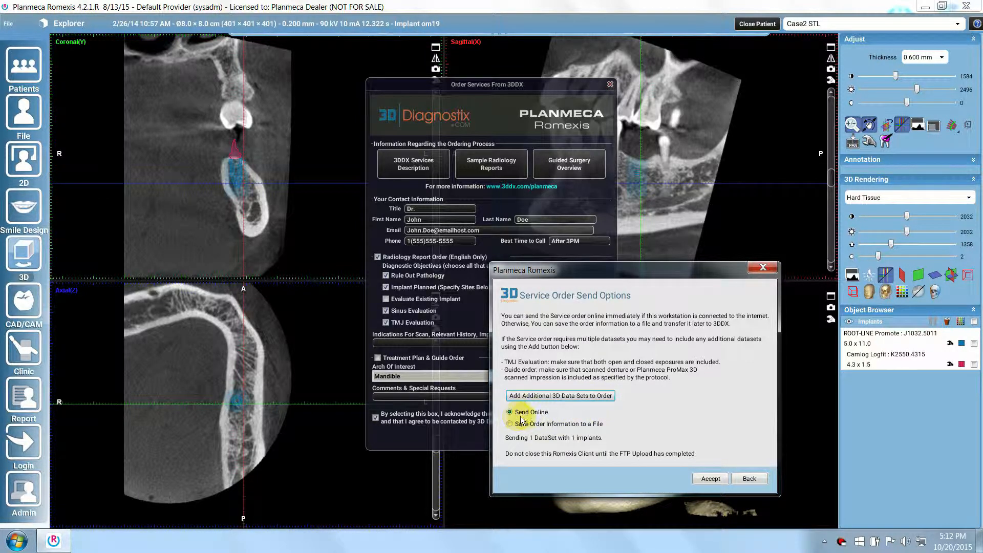
{"action": "left_click", "coordinate": [509, 412]}
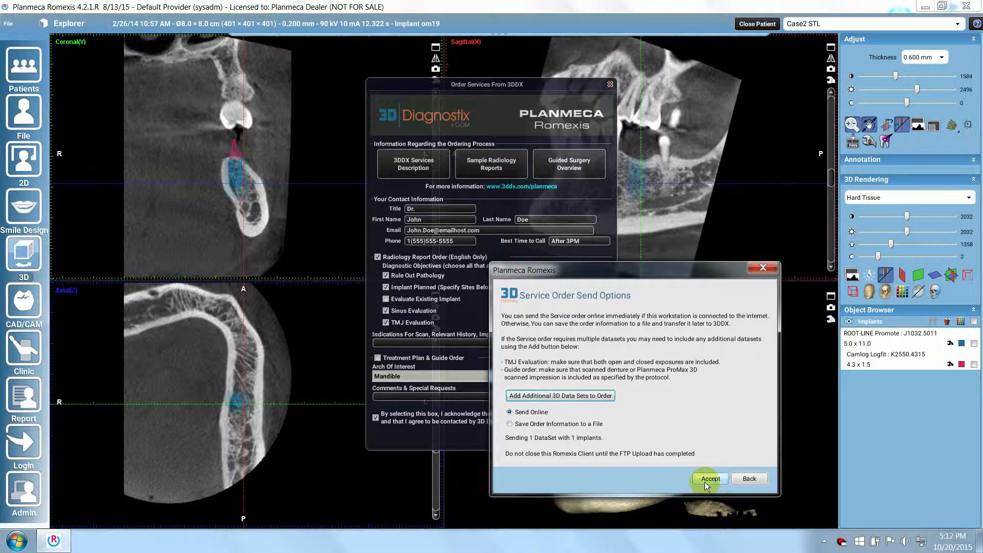
{"action": "left_click", "coordinate": [709, 478]}
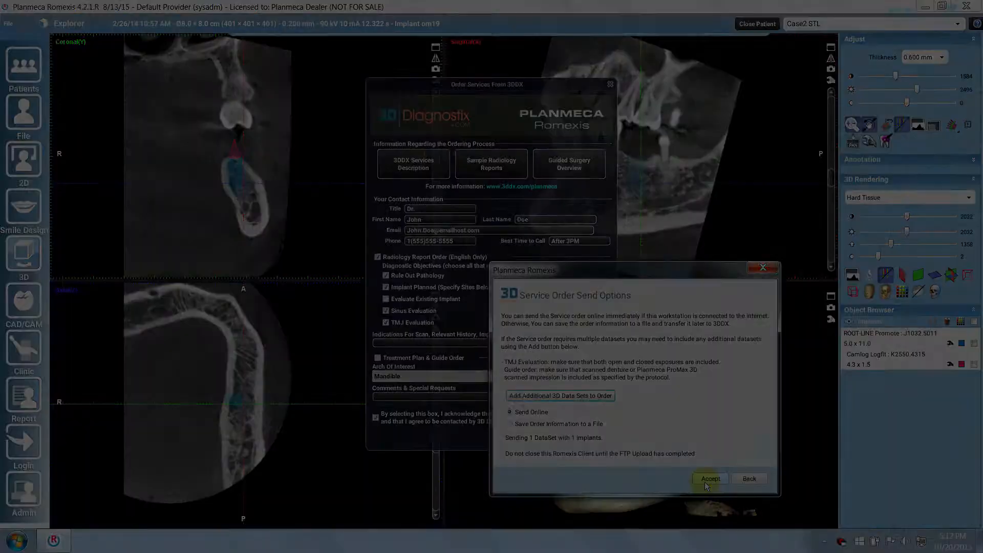